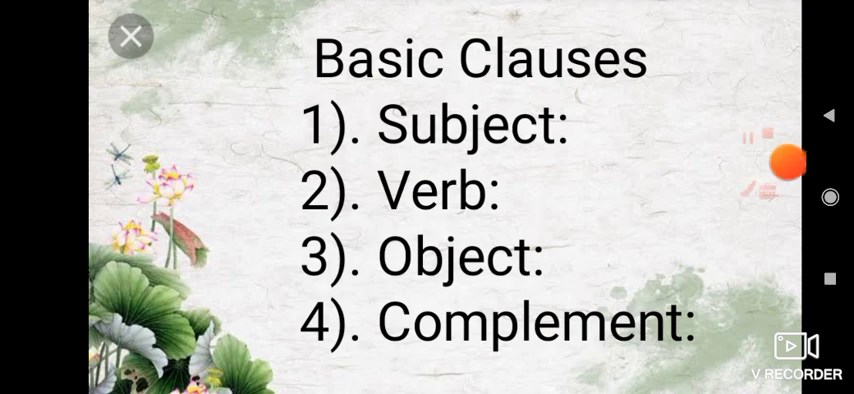
- Expand the orange V Recorder bubble to show elapsed time and stop, pause, brush, toolbox buttons
left_click(782, 160)
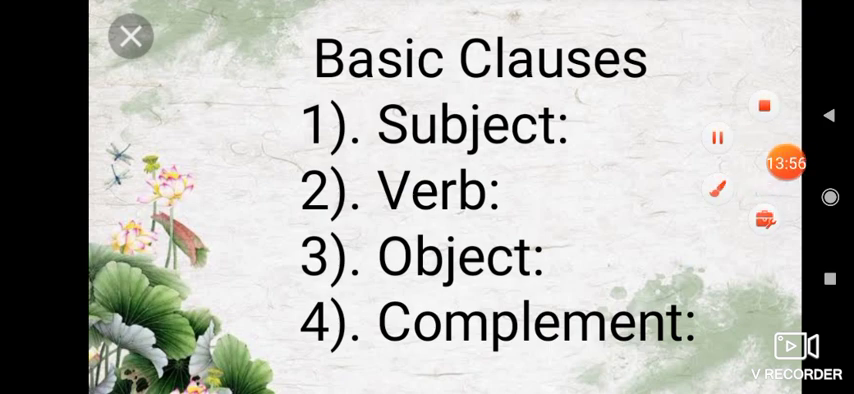